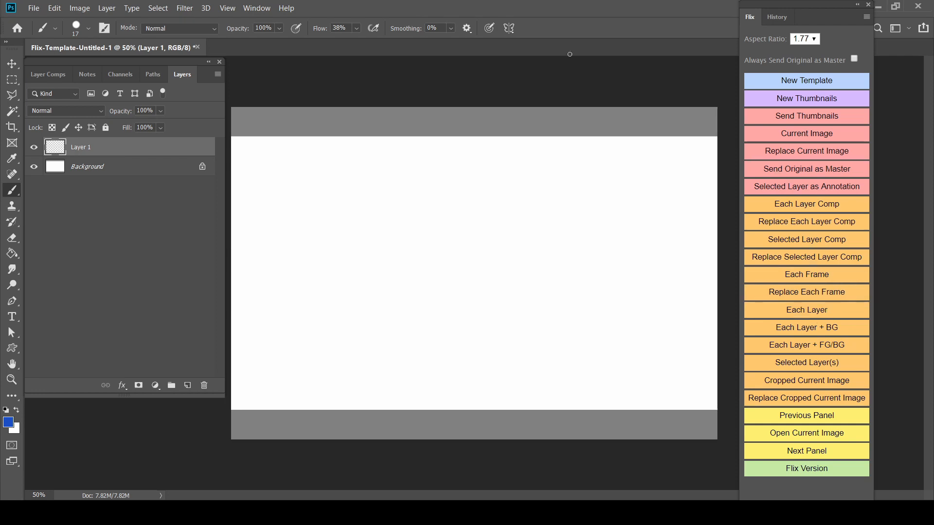
Create a new blank Flix template with a 1.77 aspect ratio
click(257, 8)
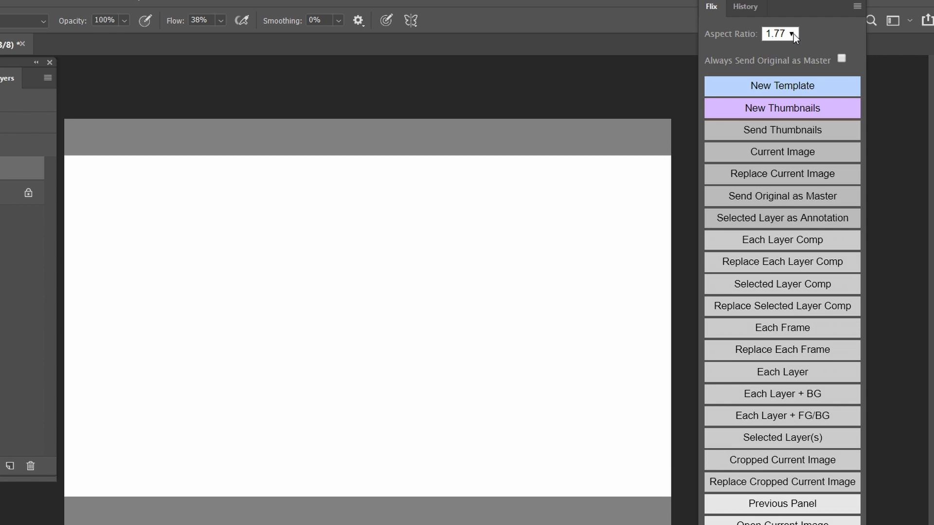
click(779, 33)
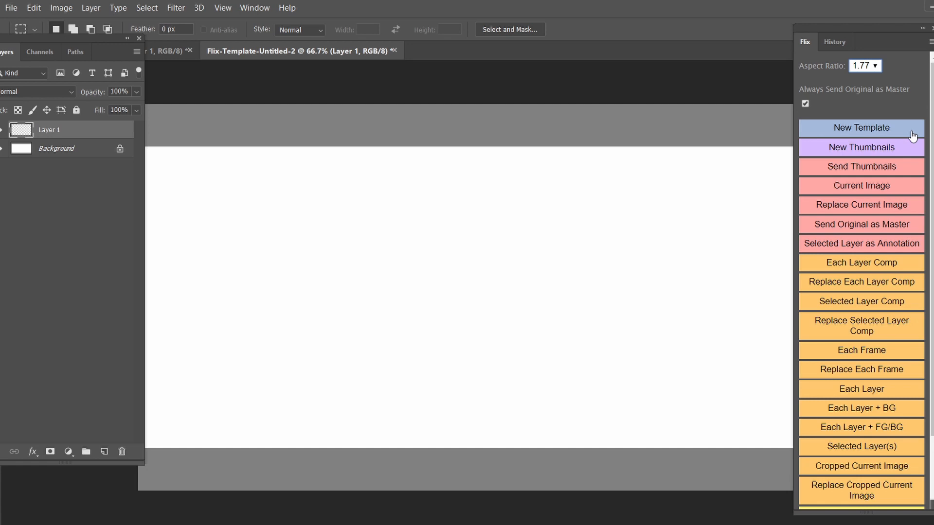
Open panel_2.1.30.2-1, the layered bird-over-city storyboard PSD
click(860, 127)
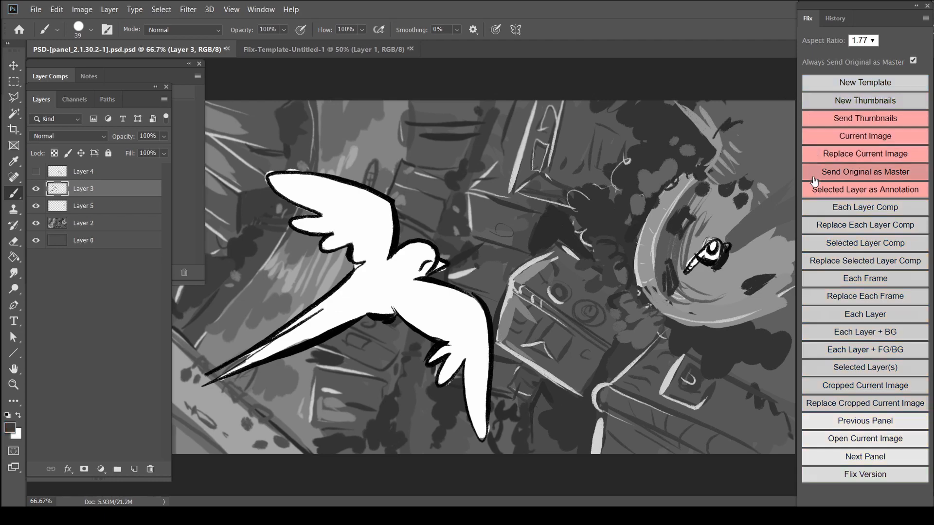
click(541, 51)
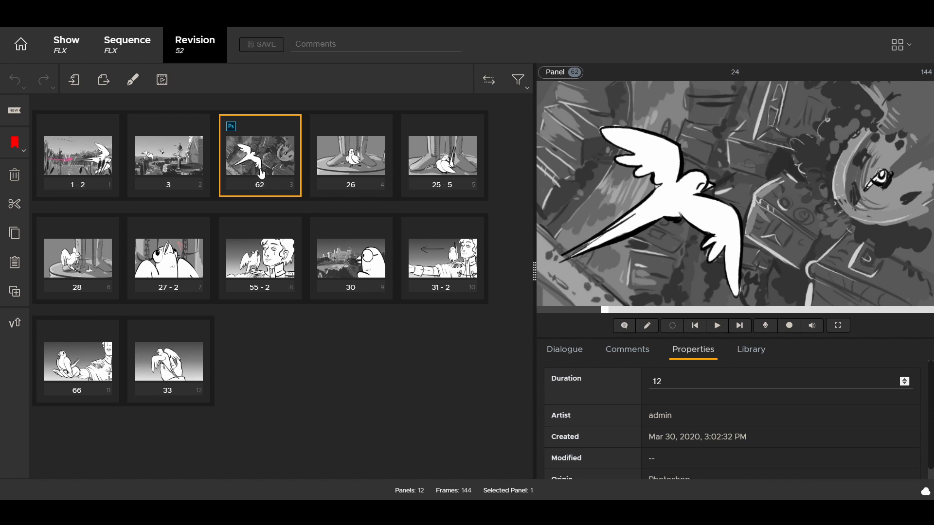
mouse_move(231, 126)
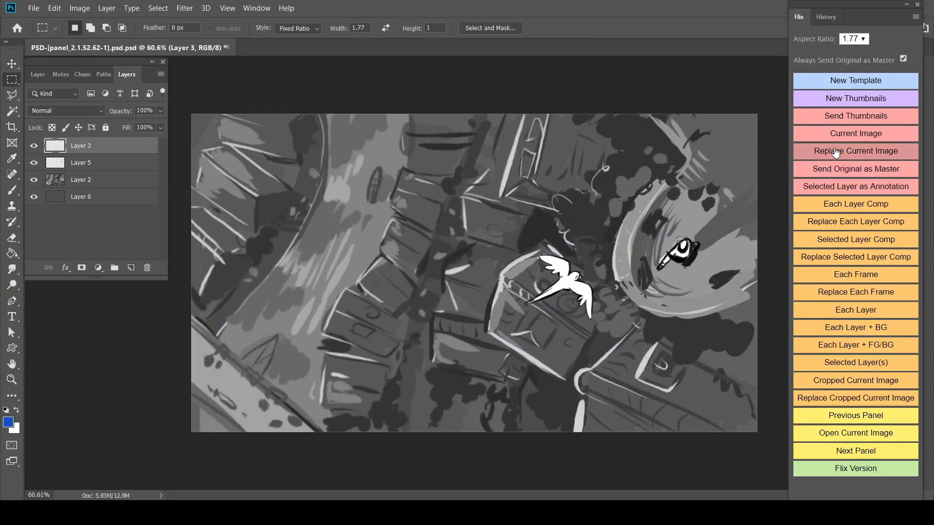
Replace the current Flix image with the small-bird drawing, select an earlier panel, and play the sequence
click(855, 150)
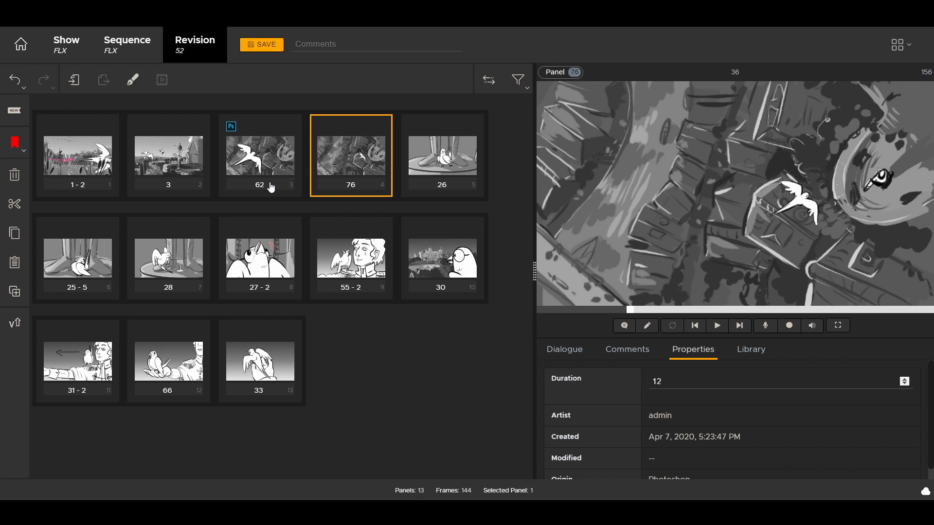
click(168, 155)
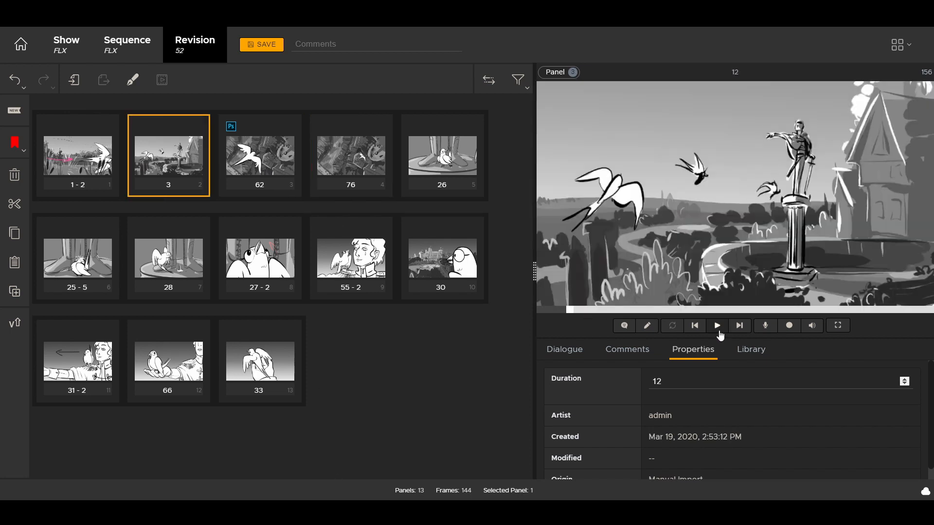
click(716, 326)
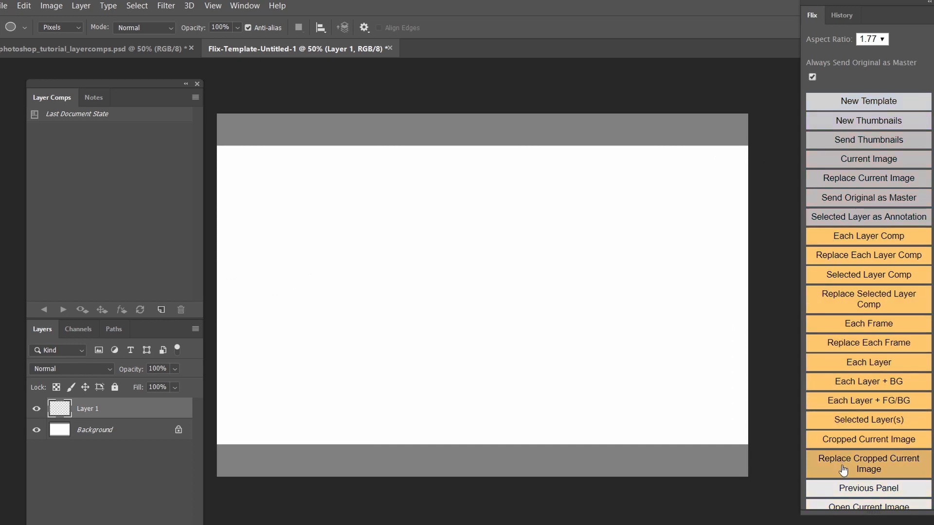
mouse_move(867, 235)
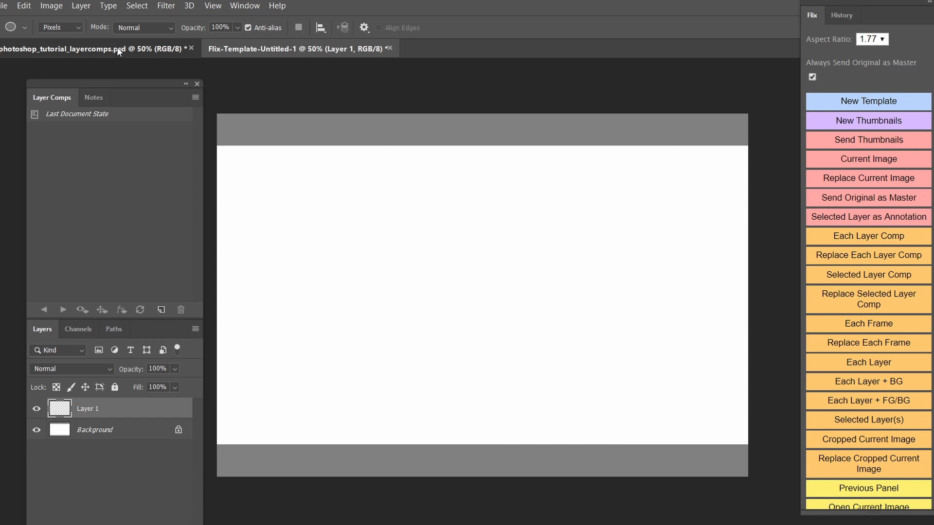
Preview the Man 2 comp in the cliff scene and send every layer comp to Flix
click(54, 143)
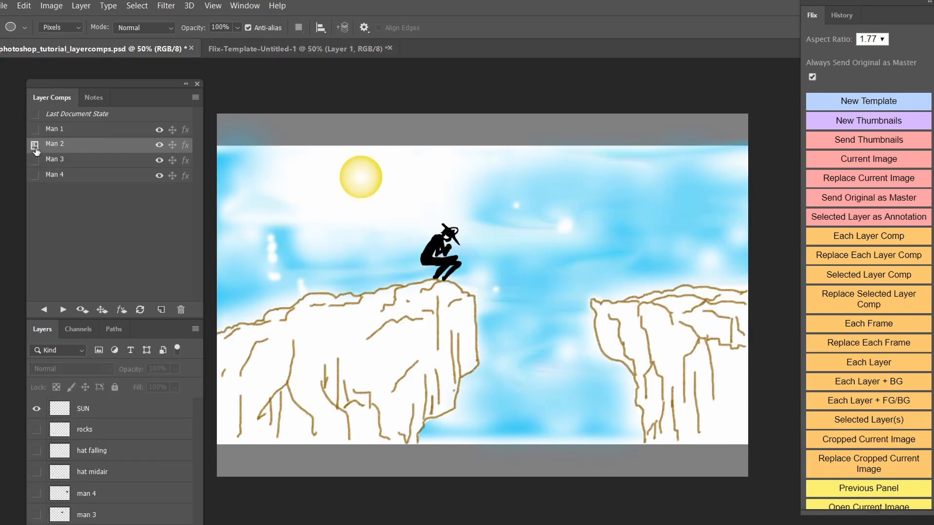
click(54, 174)
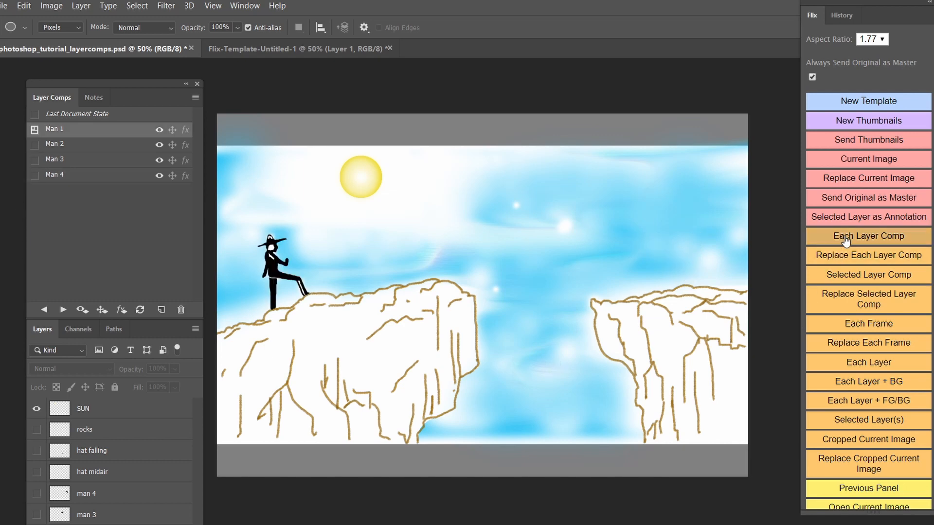
click(867, 235)
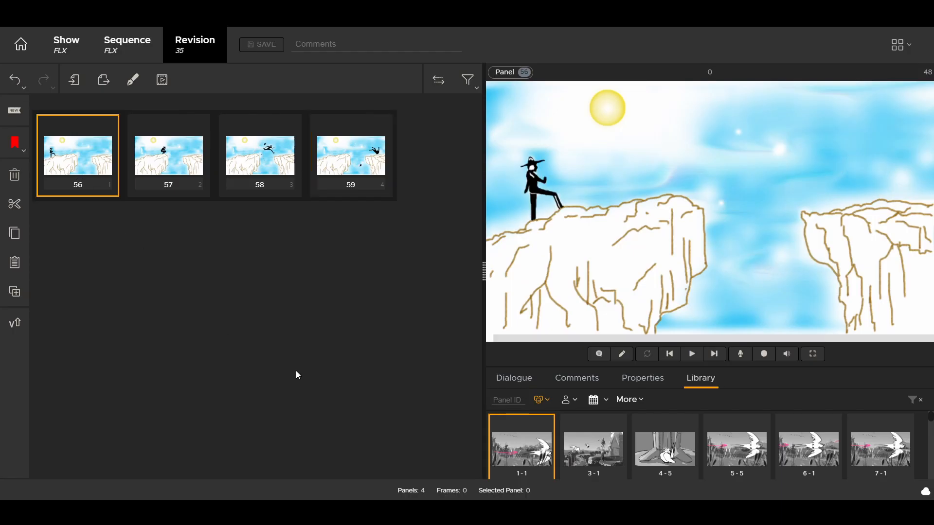
click(690, 354)
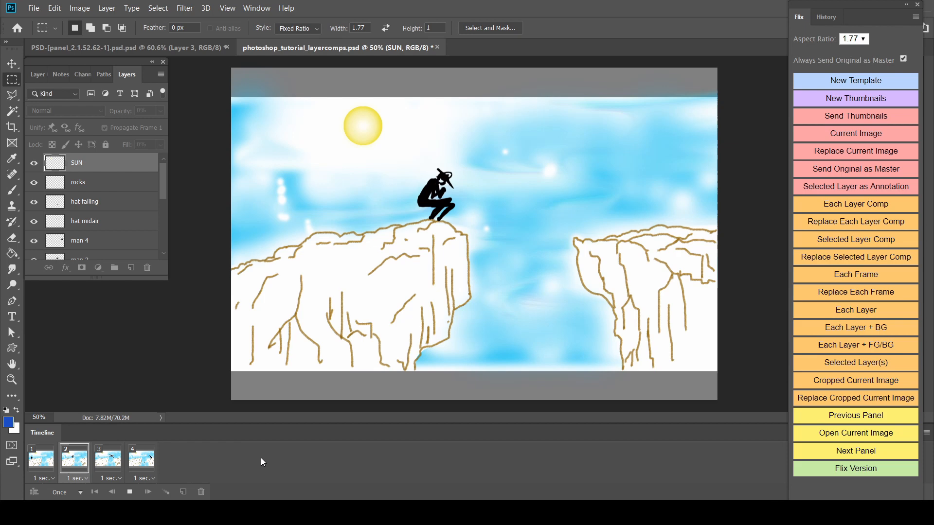
Send the swallow and statue storyboard panels to Flix as panels 11 to 23
click(141, 461)
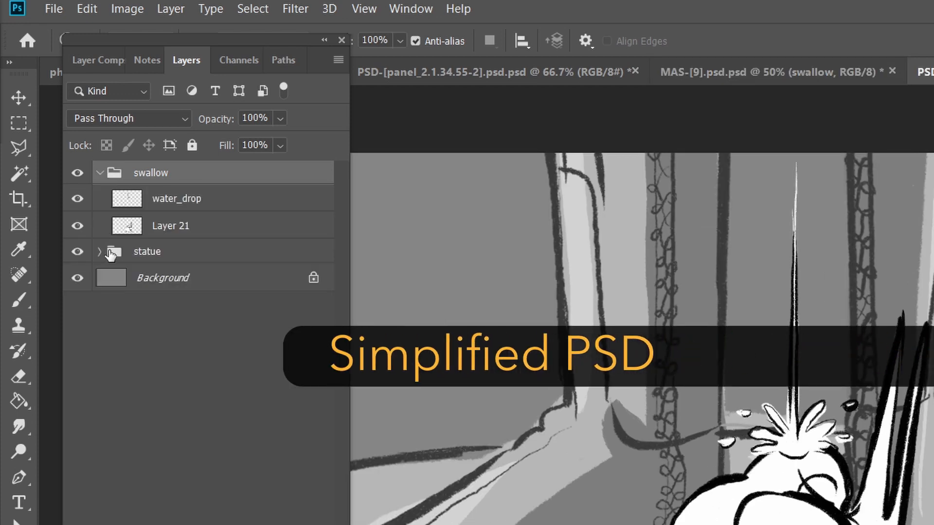
mouse_move(229, 248)
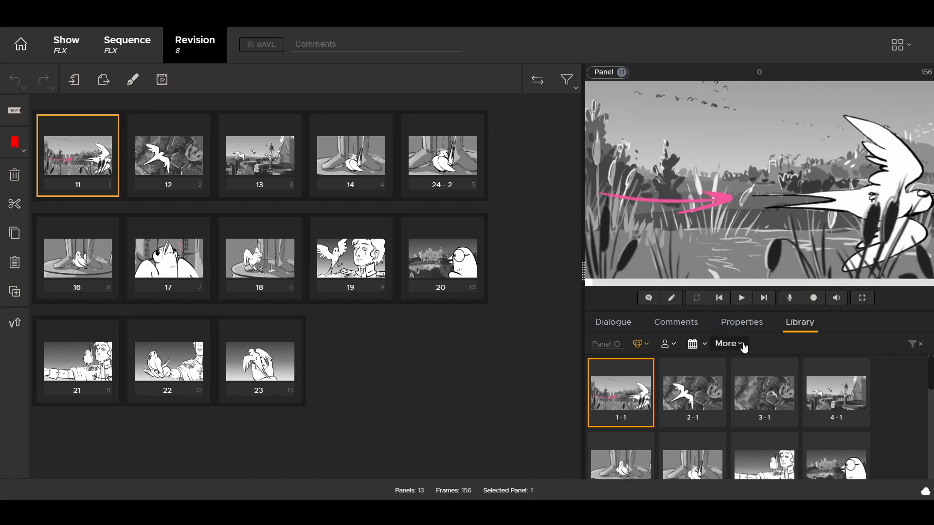
Show the More filter options in the Flix Library
click(725, 344)
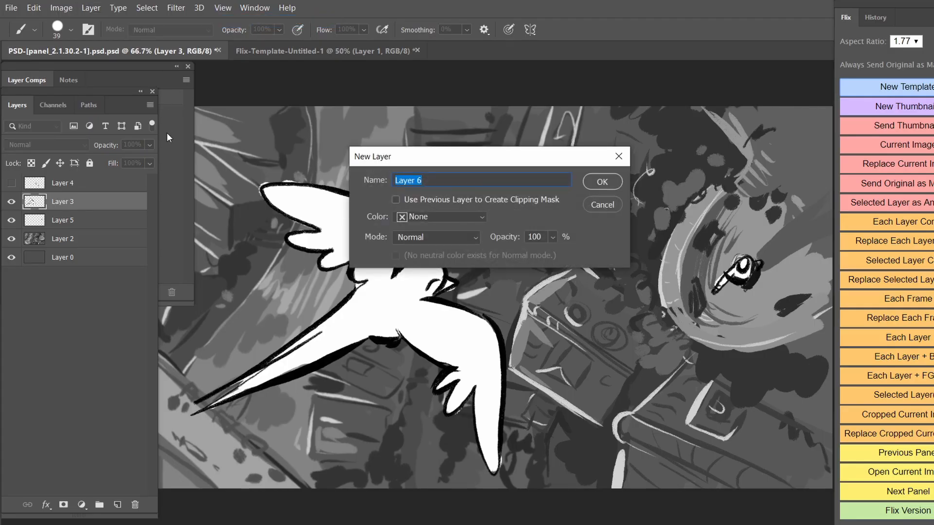
Confirm the new Layer 6 and select the water-drop swallow panel to edit
click(601, 181)
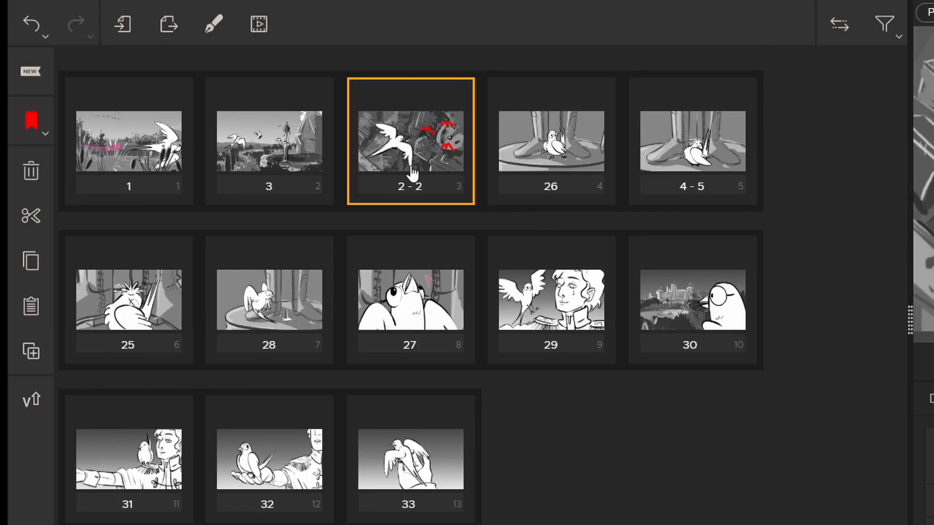
click(409, 141)
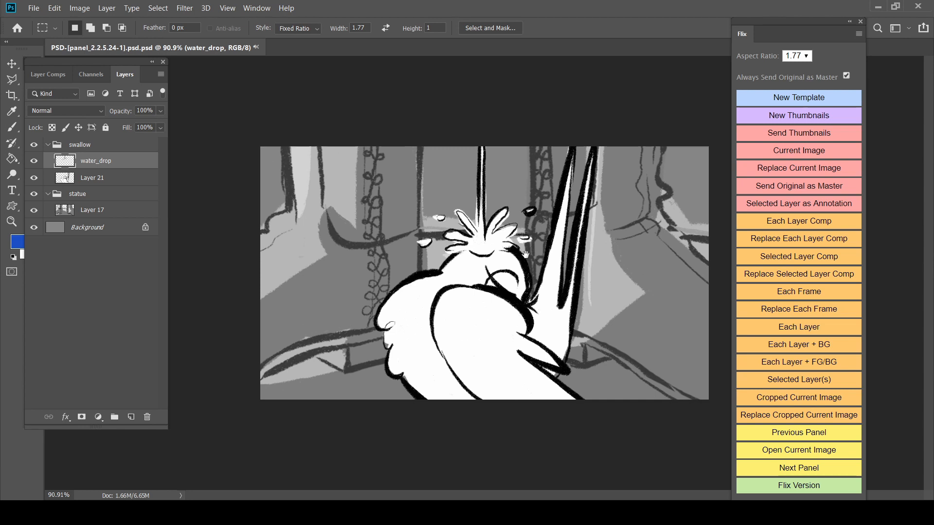
mouse_move(281, 199)
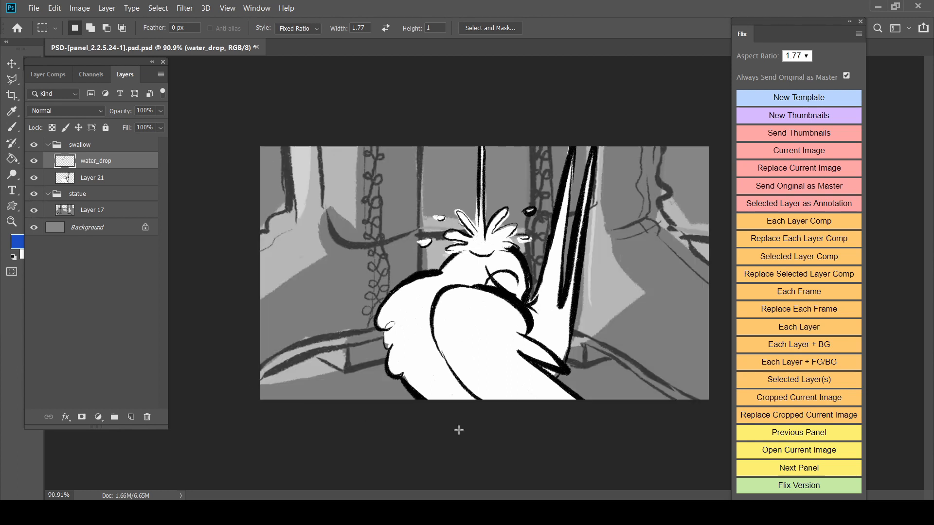
mouse_move(464, 430)
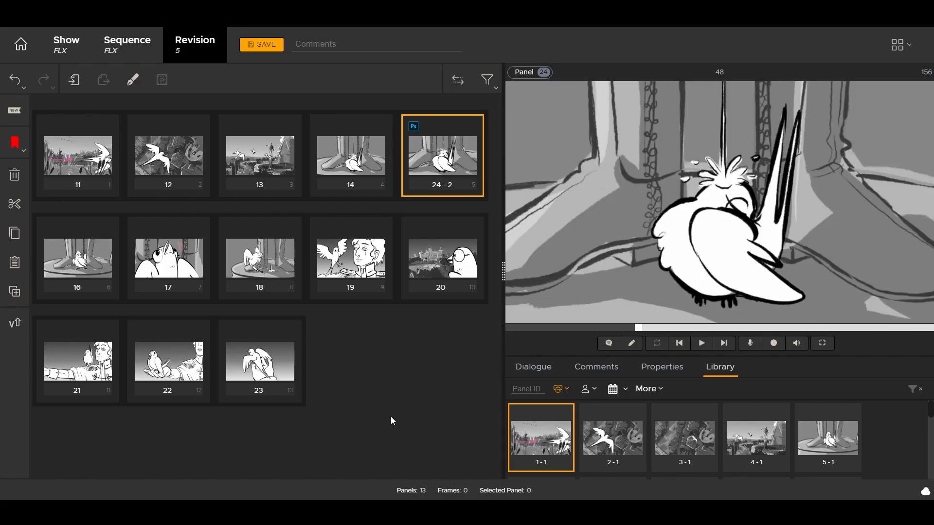
Check Photoshop Panel Open Behavior in Preferences and load the four-panel cliff sequence
click(898, 44)
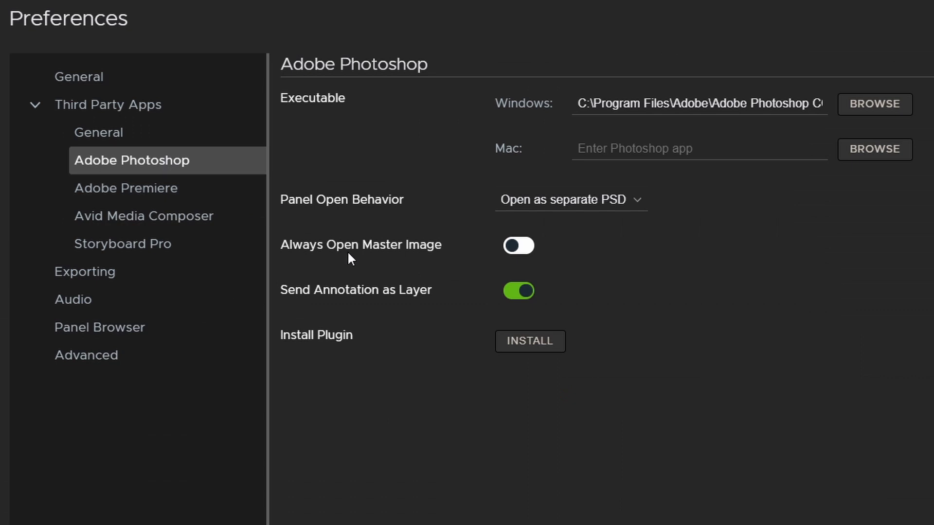
click(518, 245)
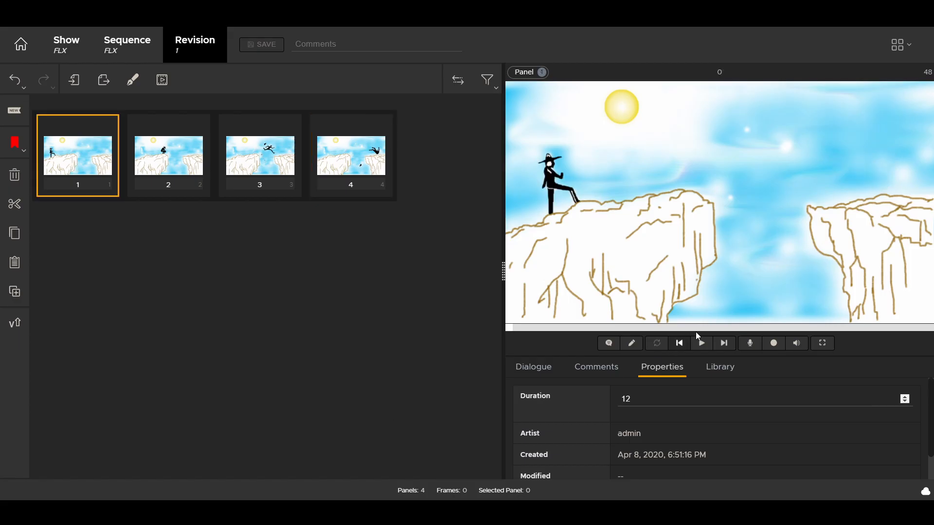
Play the cliff sequence and open its panels in Photoshop as a master PSD
click(701, 343)
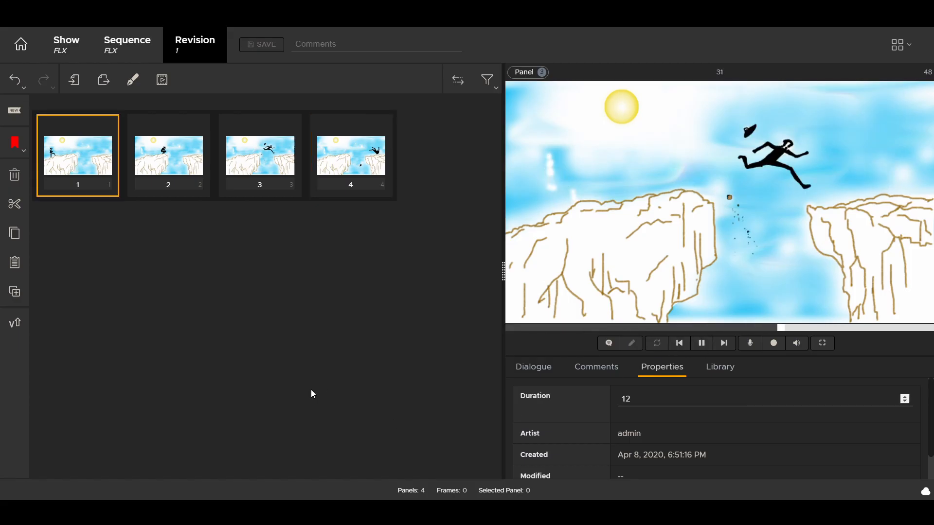
click(350, 155)
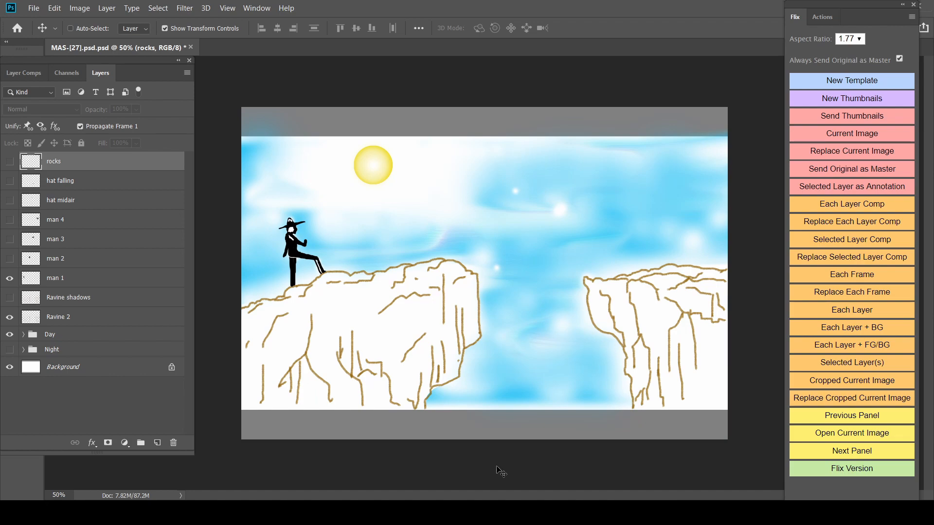
mouse_move(514, 472)
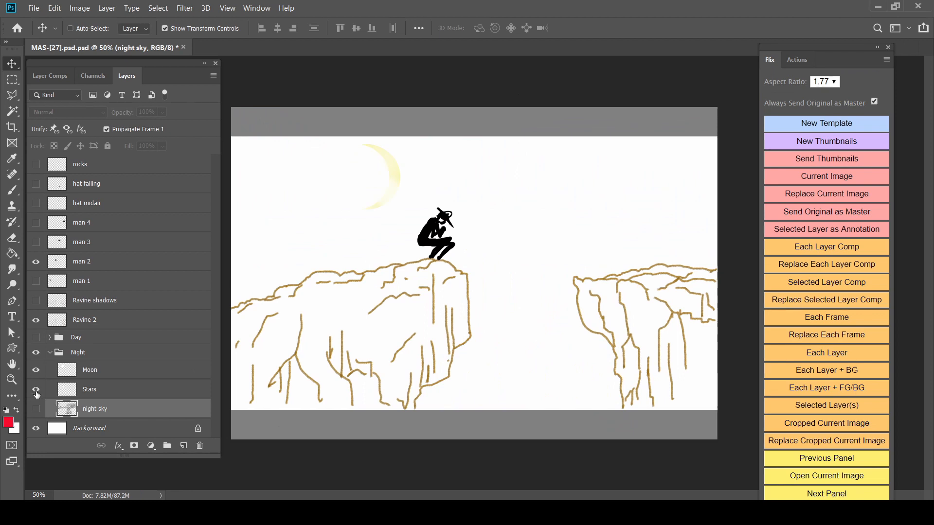
Turn on the Night group's sky and moon layers in the cliff master PSD
click(50, 76)
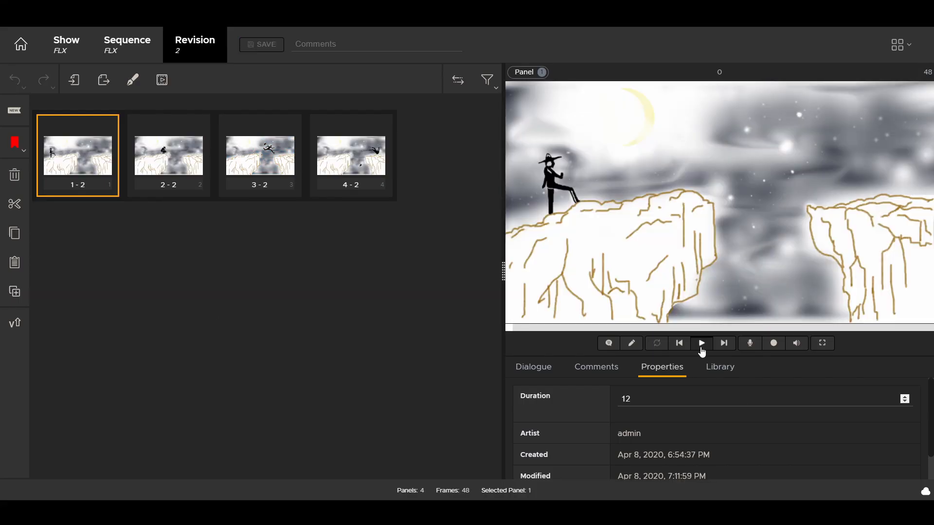
Play back the night-time revision 2 of the cliff sequence
click(700, 343)
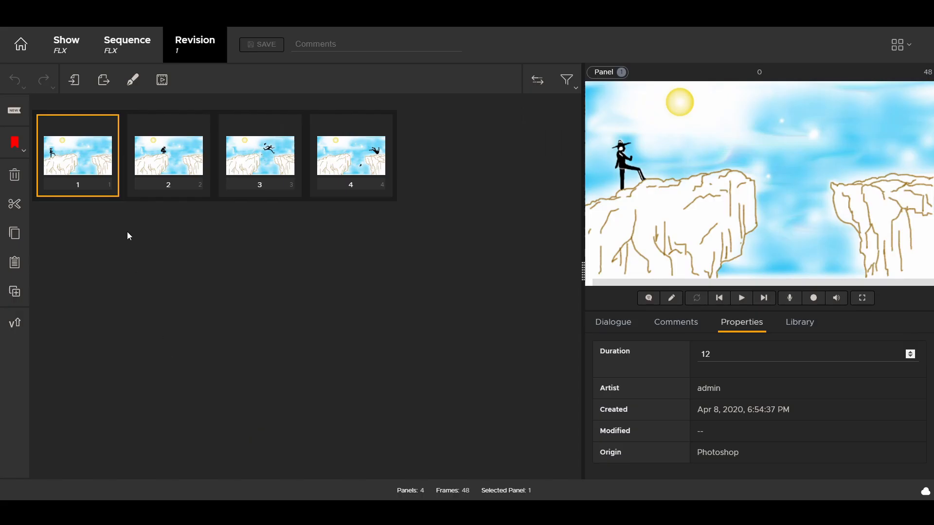
Change Panel Open Behavior in Flix's Adobe Photoshop preferences to combine panels into one document
click(167, 154)
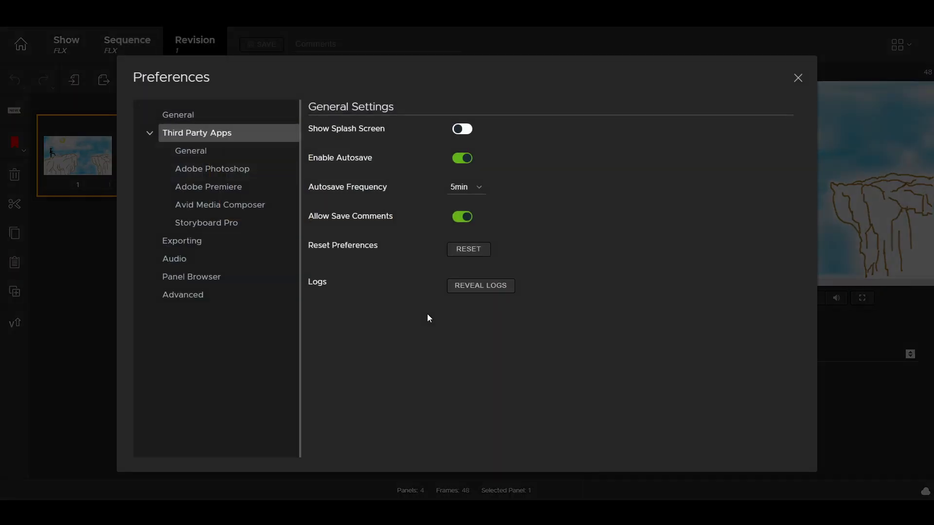
click(212, 168)
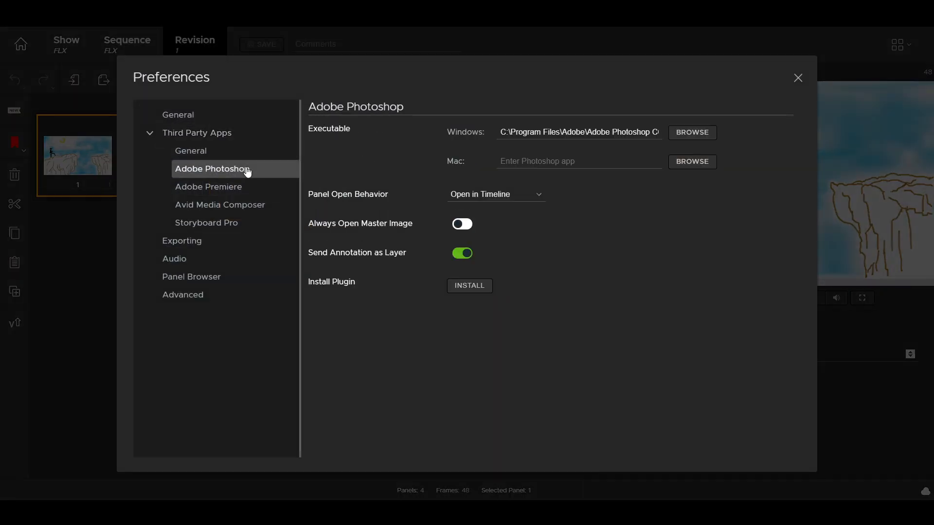
click(495, 194)
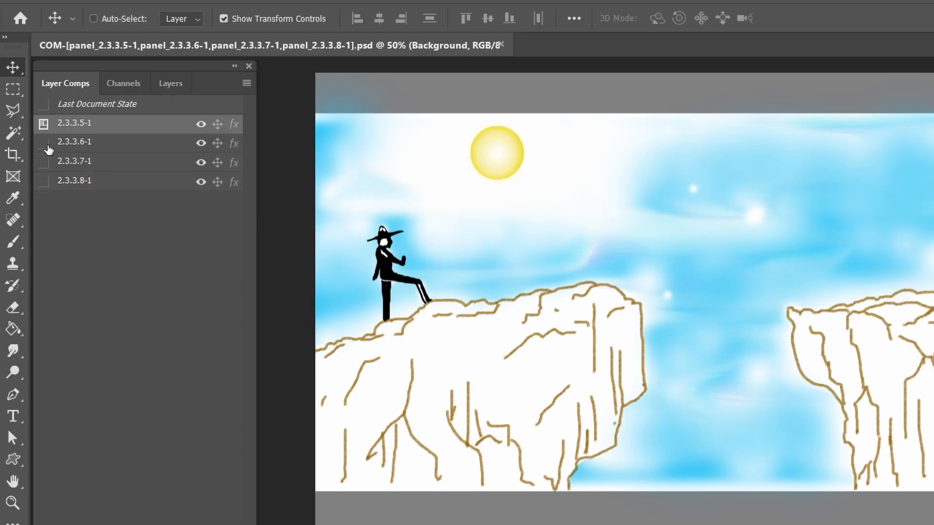
Select another panel's layer comp in the Layer Comps panel
click(74, 180)
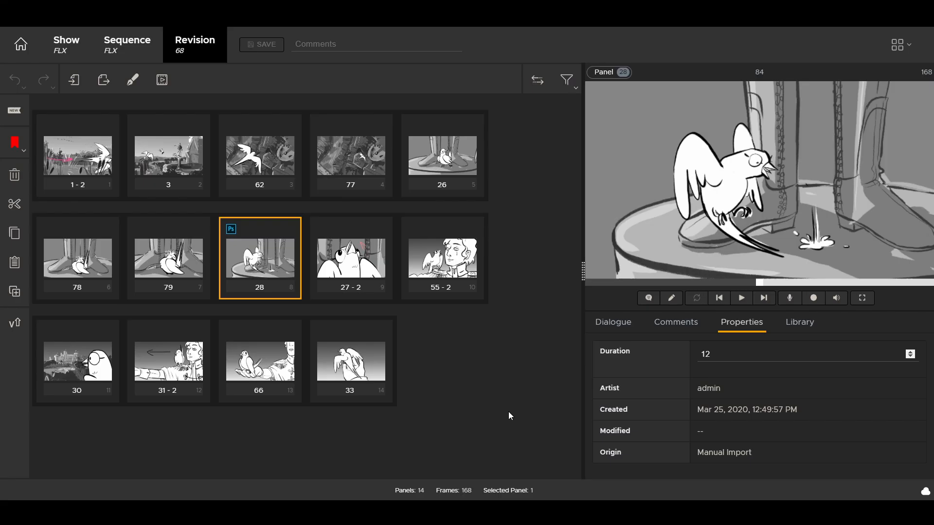
Select panel 27 of the wide-eyed swallow in the Flix panel browser
click(350, 258)
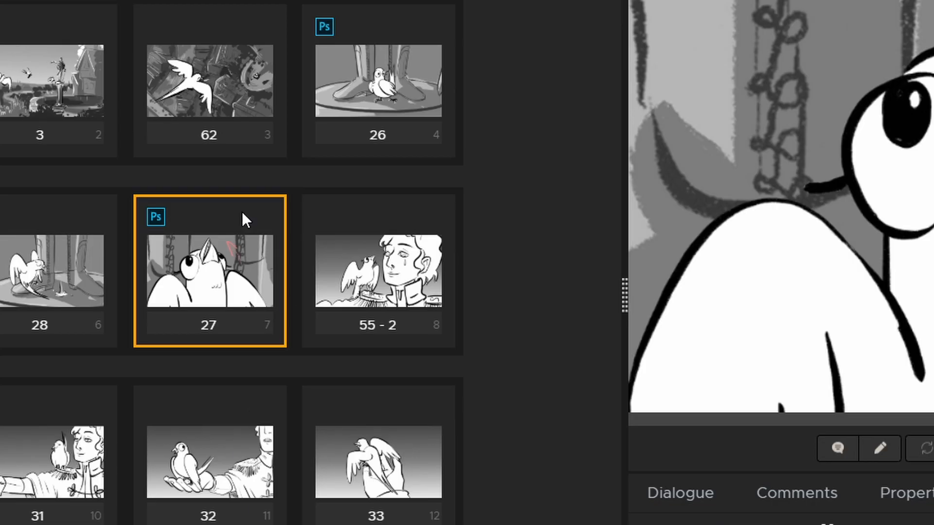
mouse_move(157, 217)
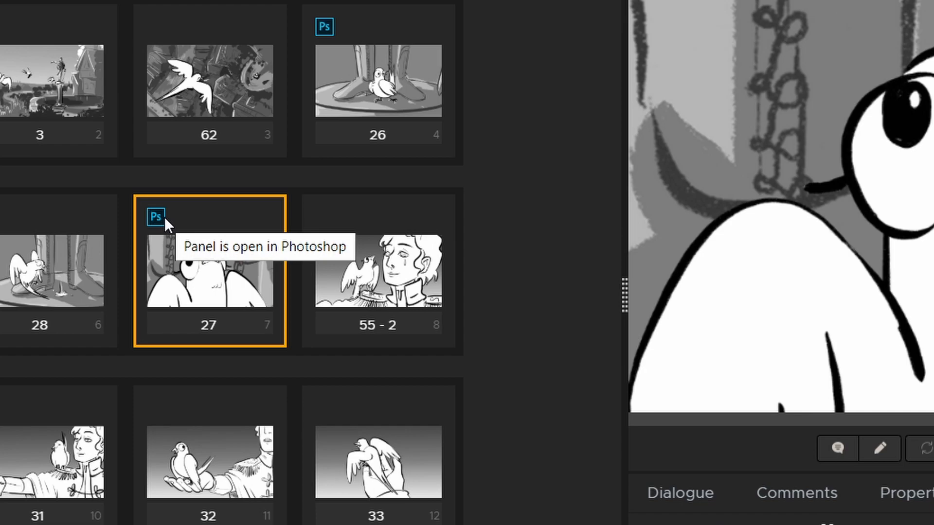